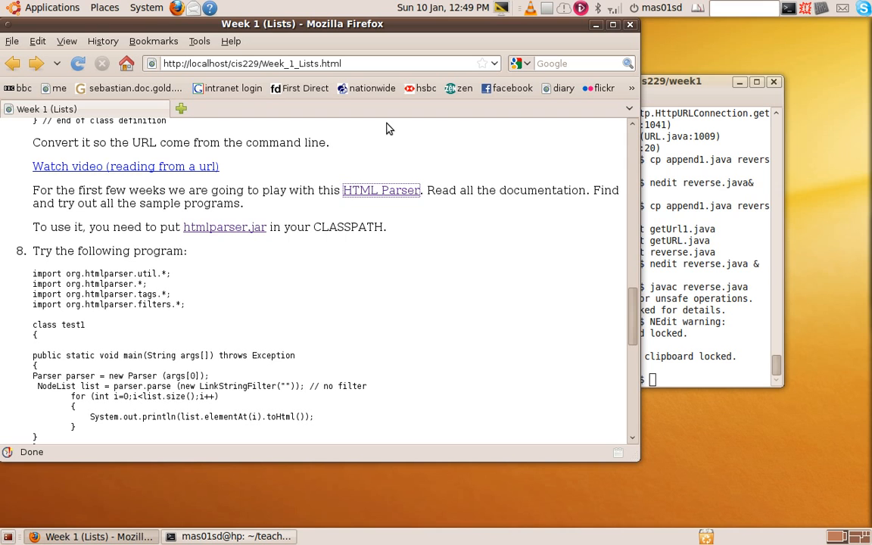
mouse_move(391, 198)
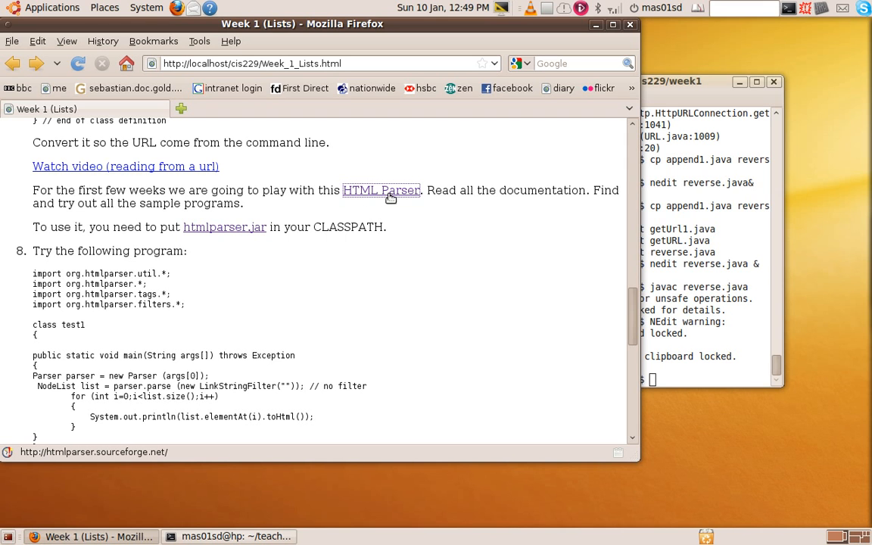
mouse_move(397, 197)
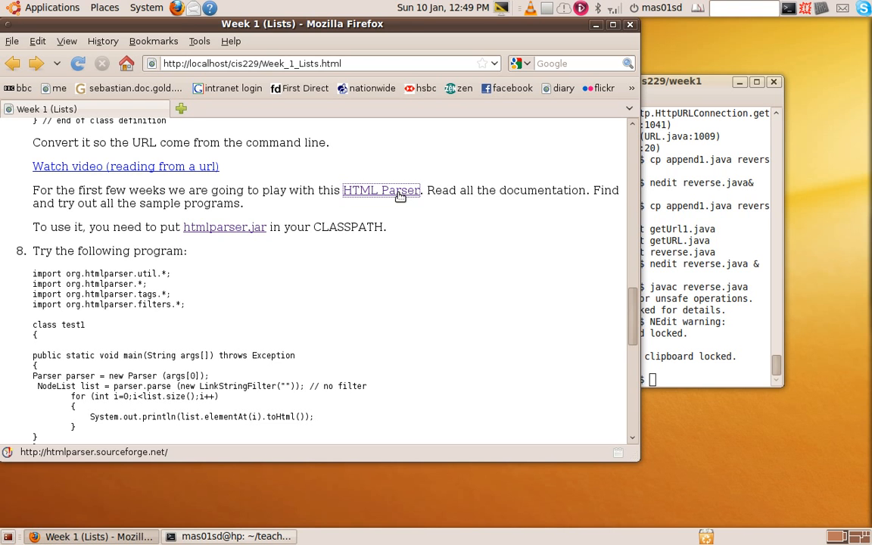
Open the HTML Parser sourceforge homepage and scroll to its introduction on adding the jar to the classpath
click(381, 190)
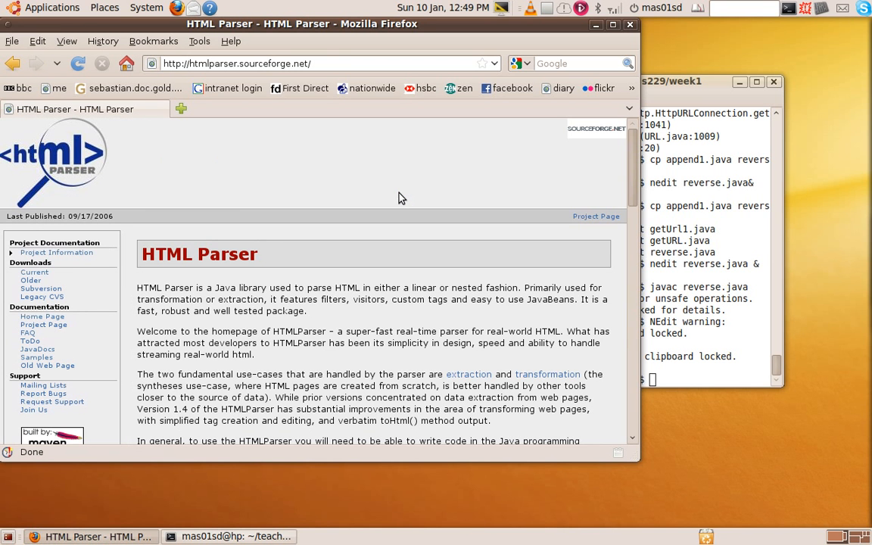
scroll(down, 3)
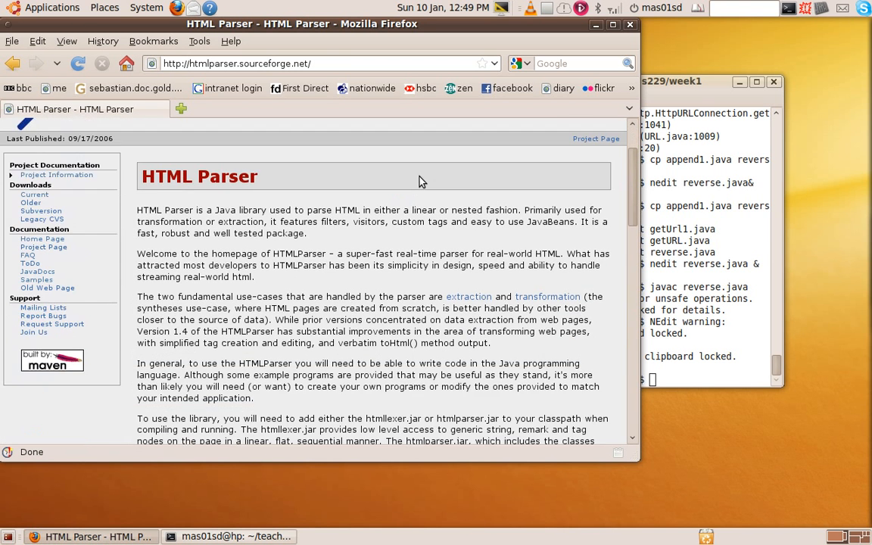
scroll(down, 3)
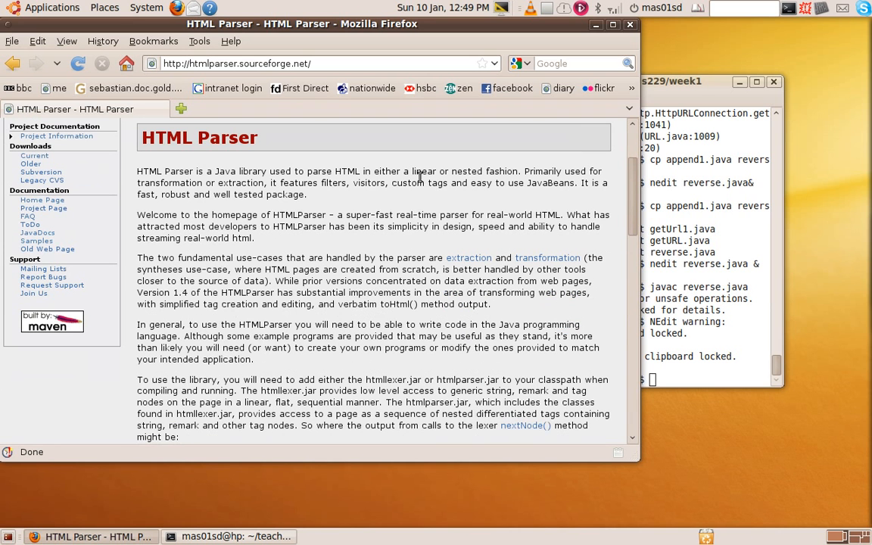
mouse_move(37, 233)
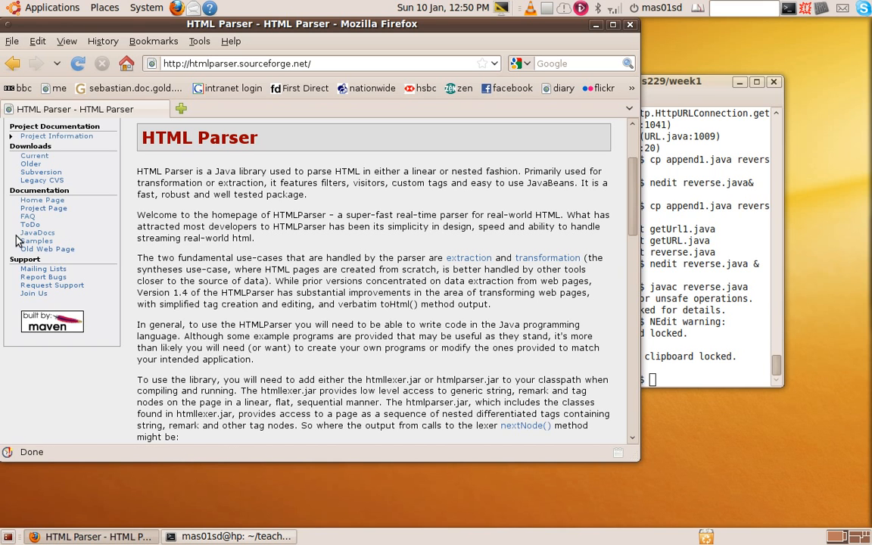
click(37, 233)
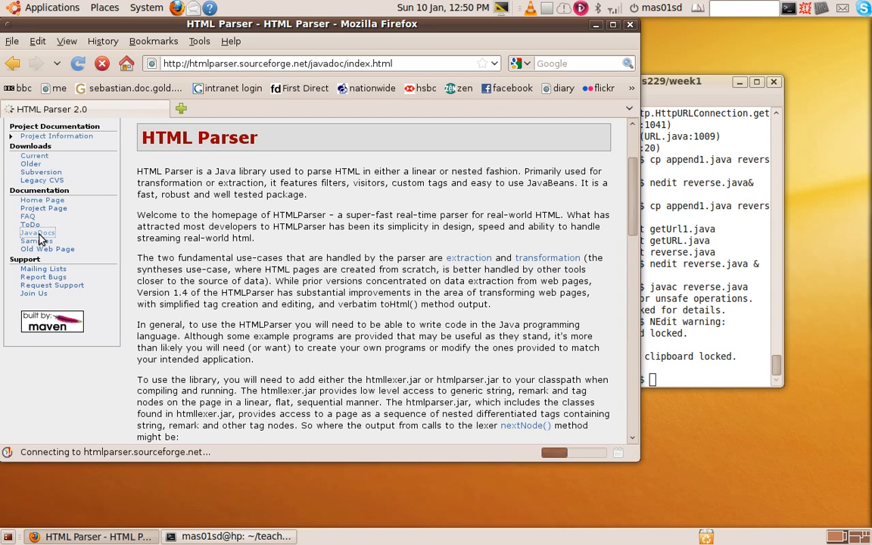
click(36, 233)
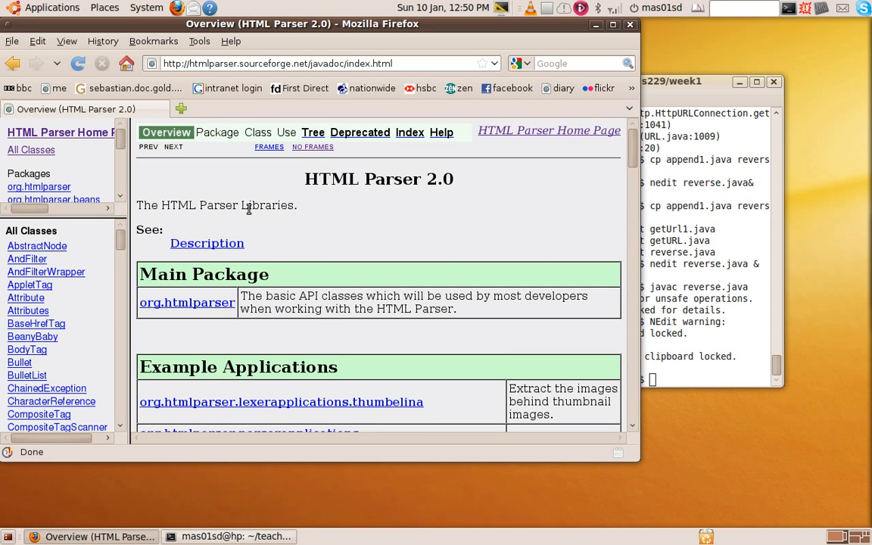
scroll(down, 3)
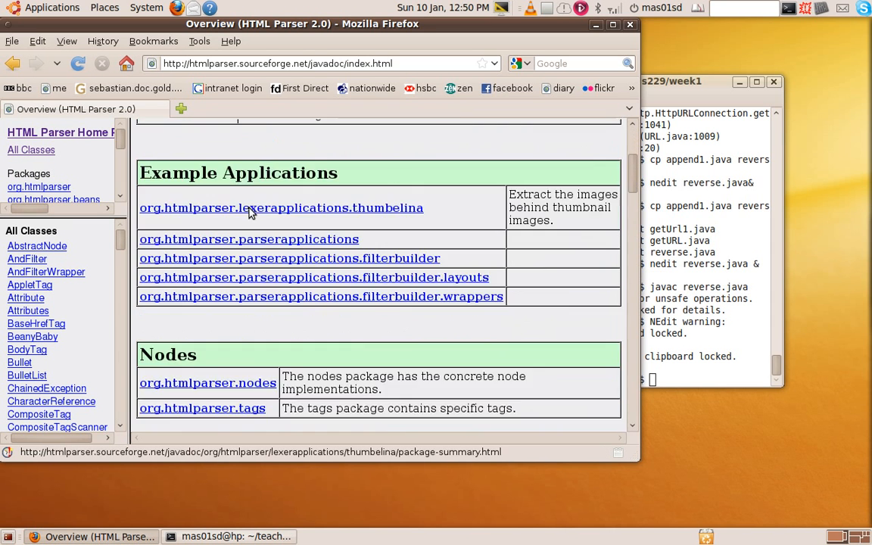
scroll(down, 3)
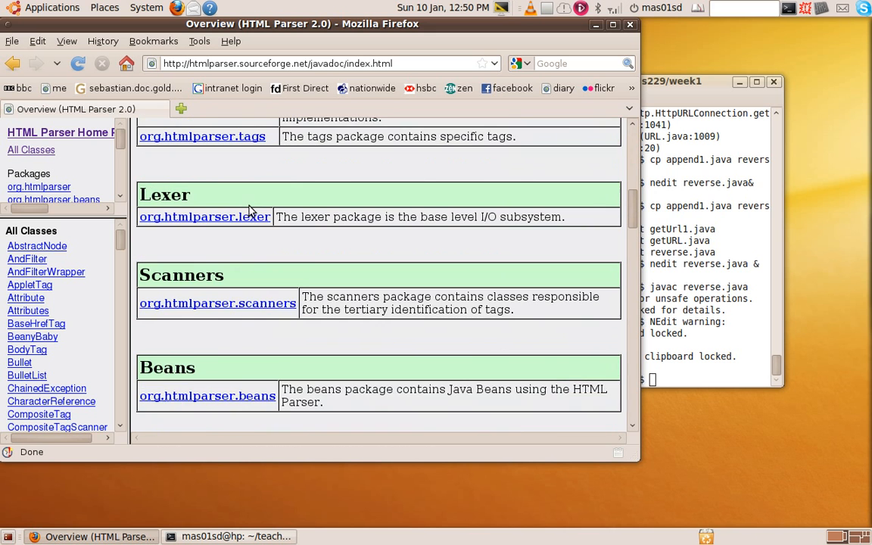
scroll(down, 3)
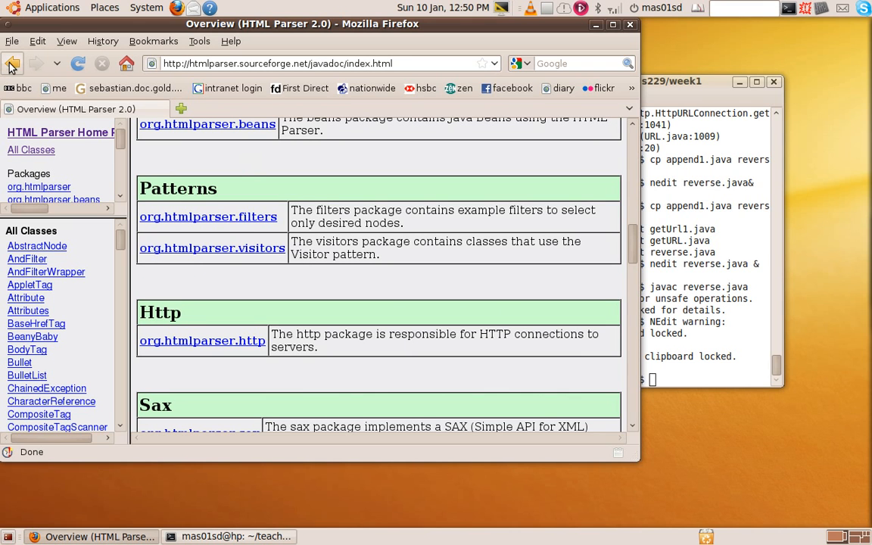
mouse_move(13, 63)
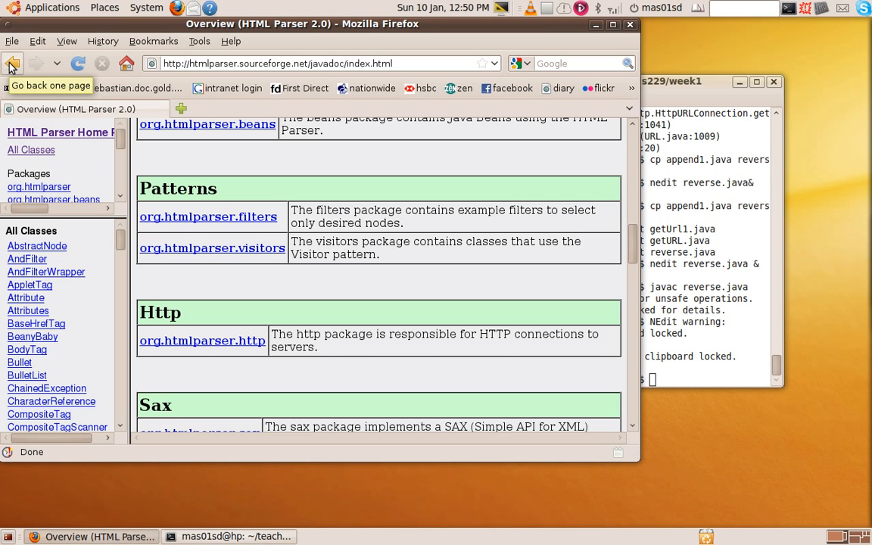
click(13, 63)
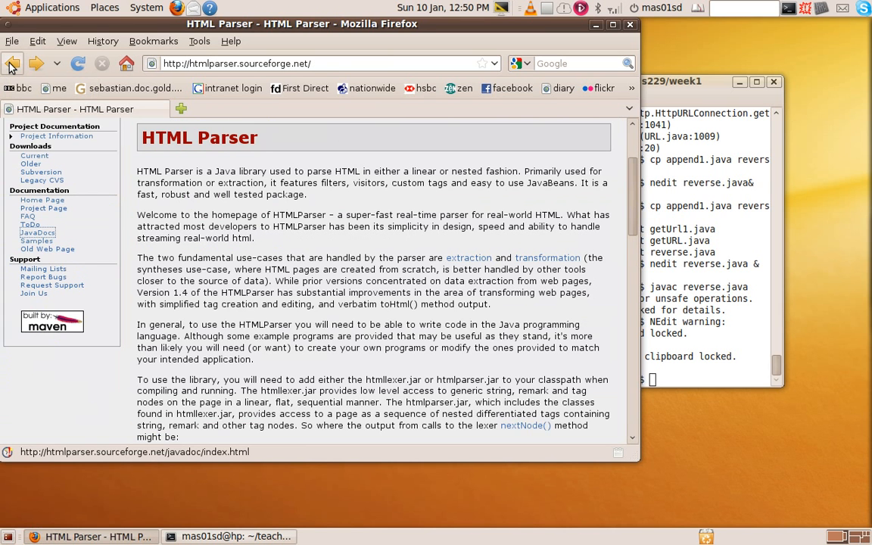
Go back to Week_1_Lists.html and scroll to the HTML Parser paragraph and sample program
click(12, 63)
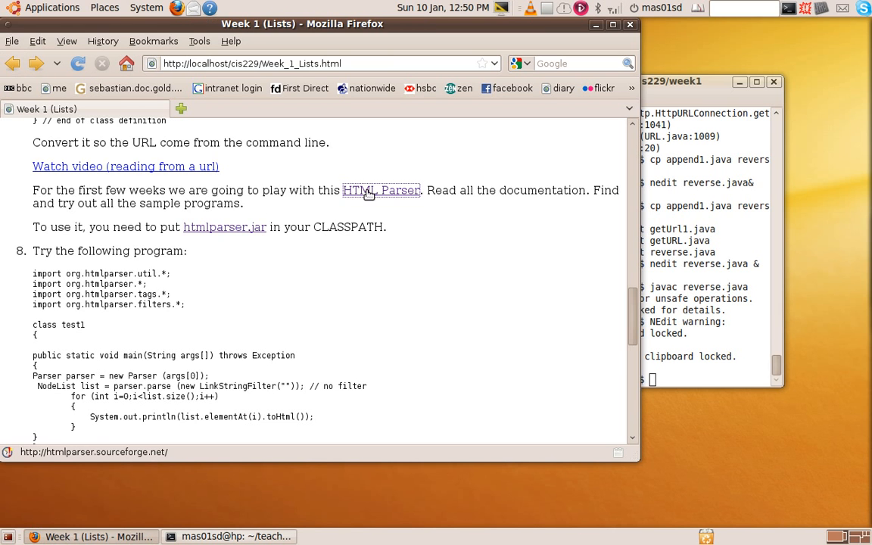
scroll(down, 3)
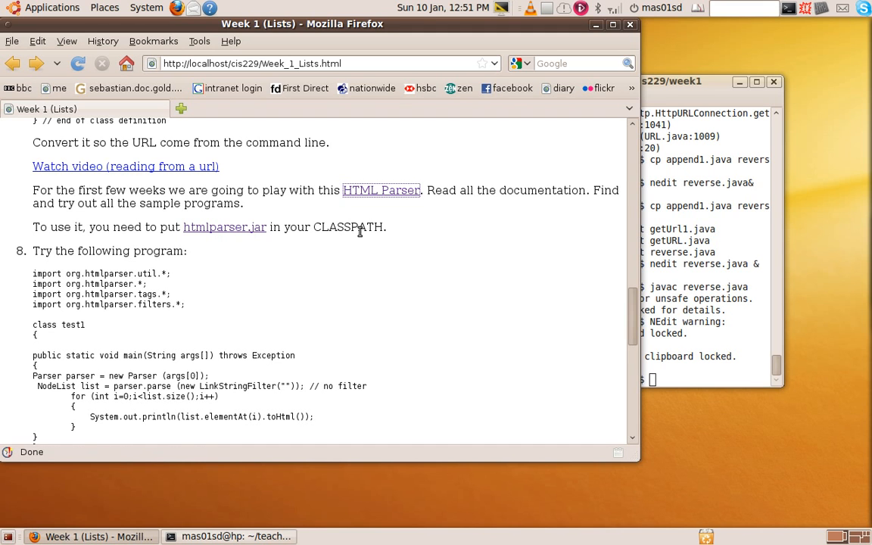
mouse_move(357, 244)
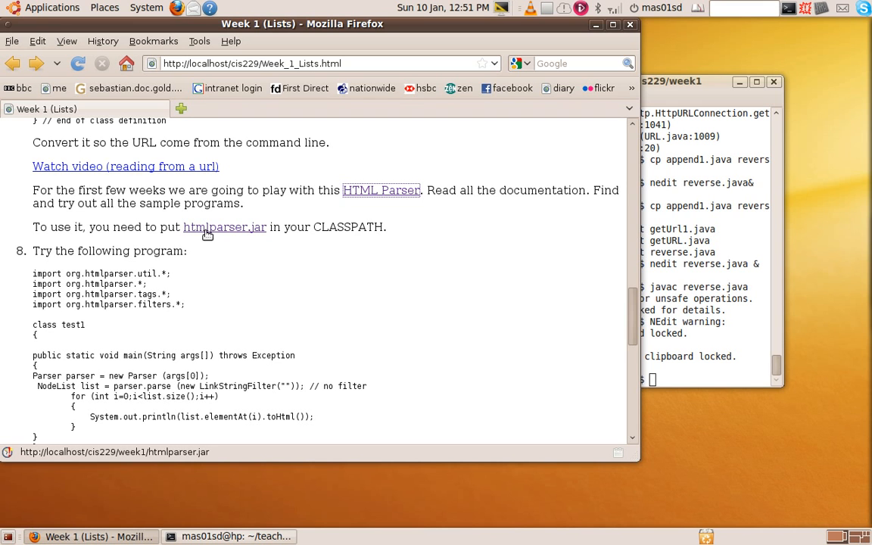
mouse_move(293, 259)
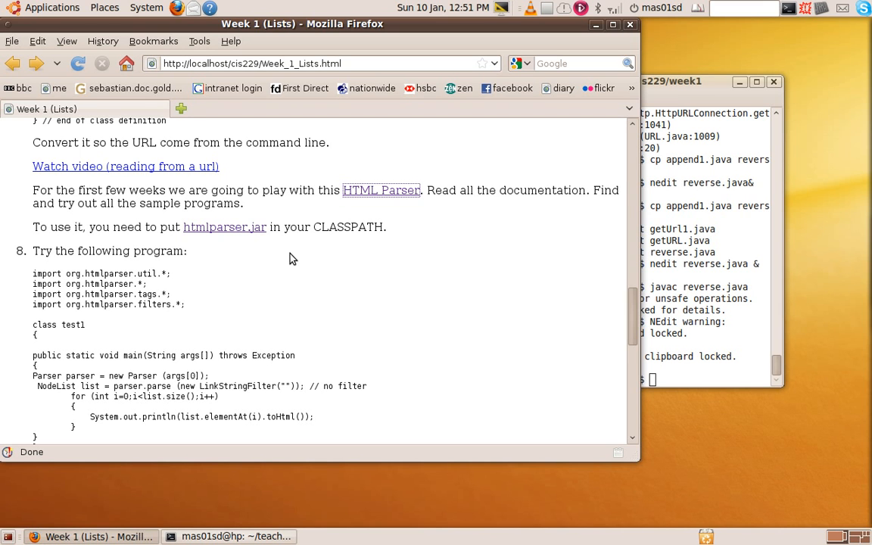
mouse_move(290, 256)
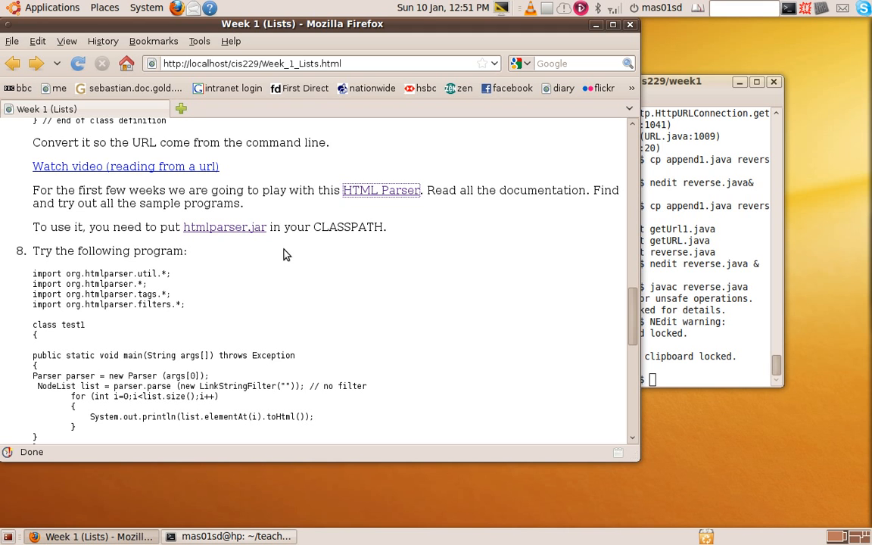
scroll(down, 3)
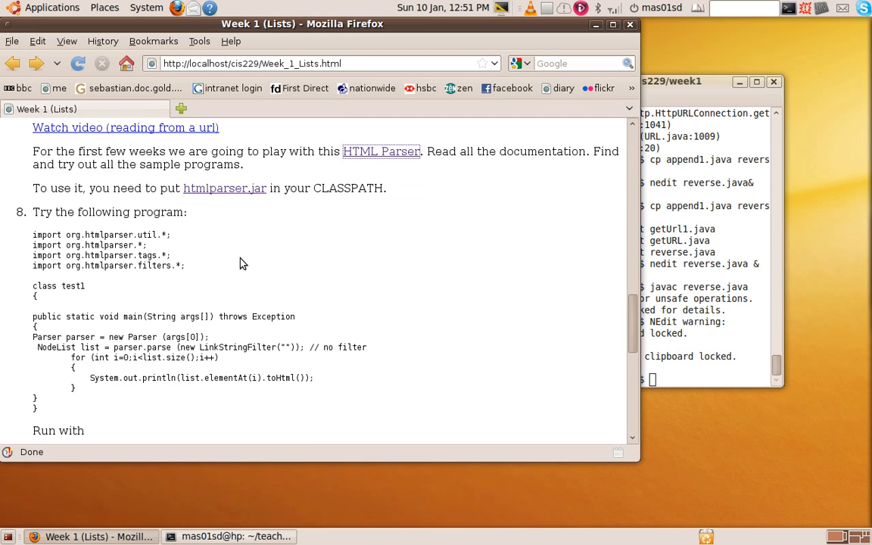
mouse_move(159, 348)
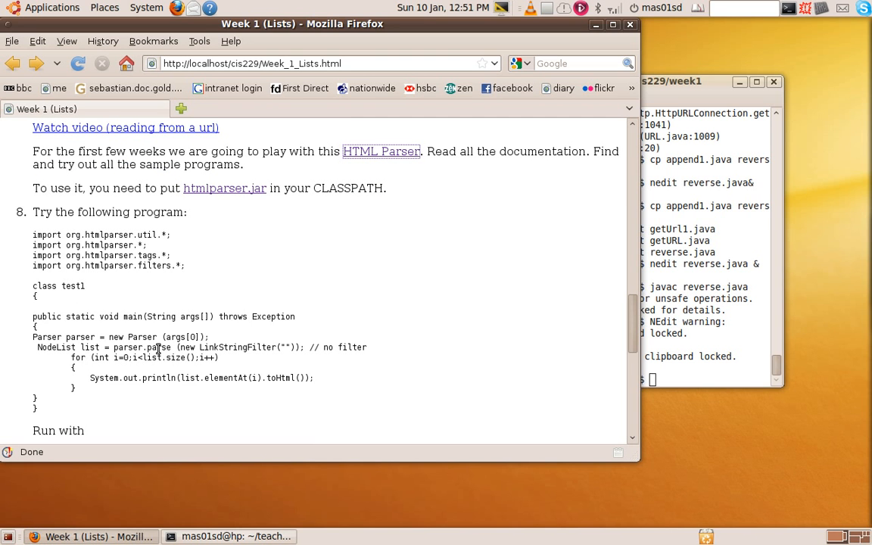
mouse_move(199, 336)
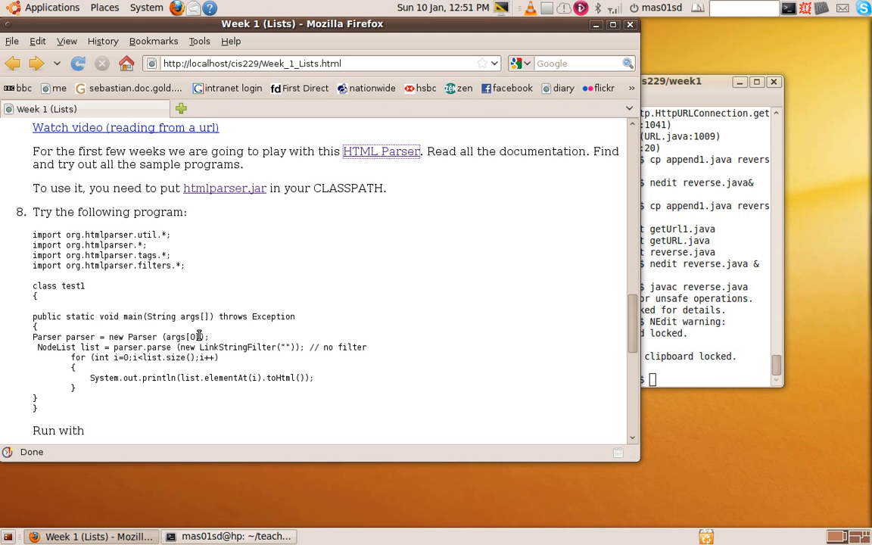
mouse_move(218, 318)
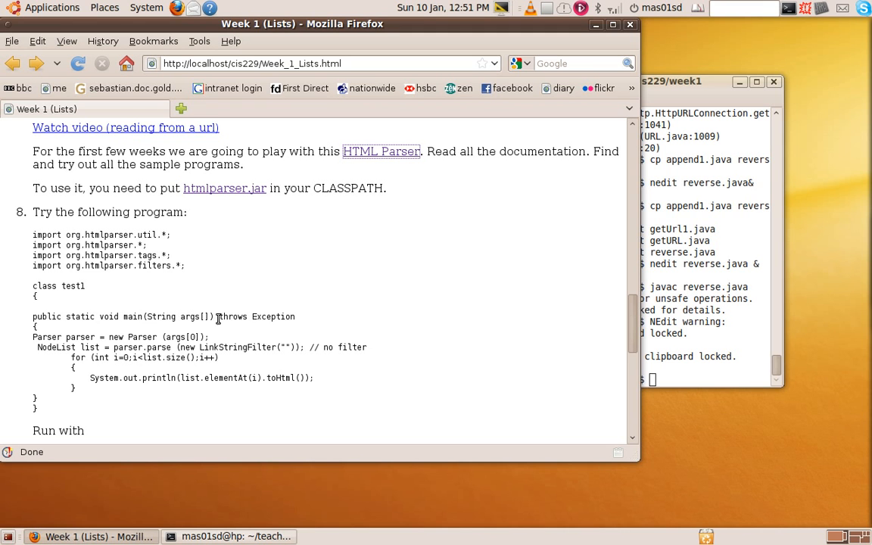
mouse_move(231, 298)
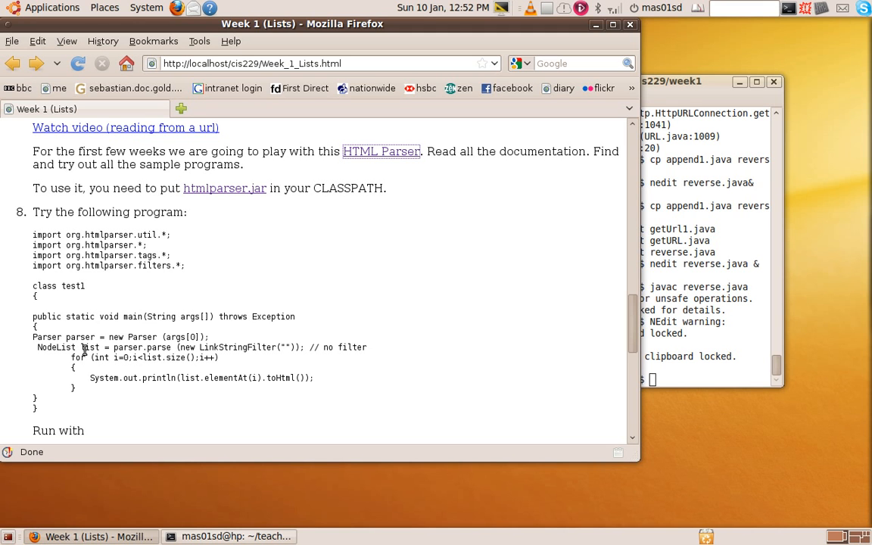
mouse_move(149, 351)
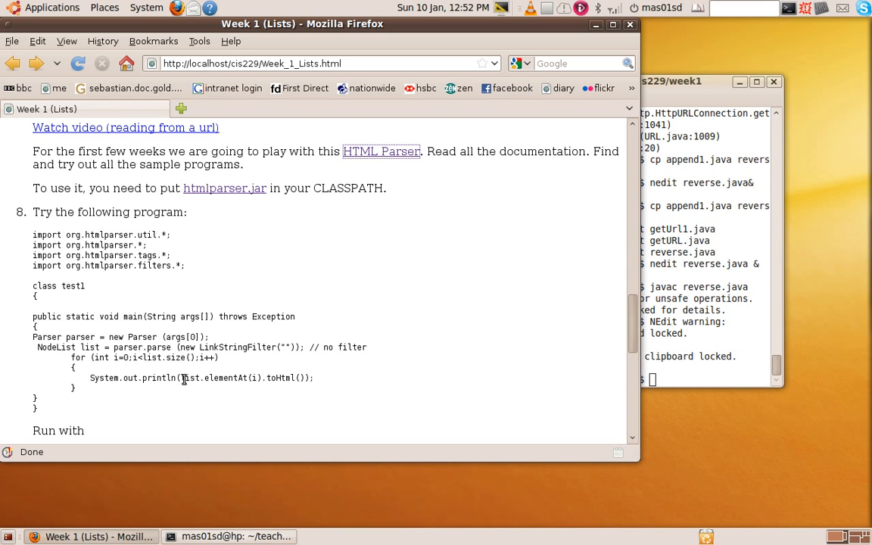
mouse_move(247, 382)
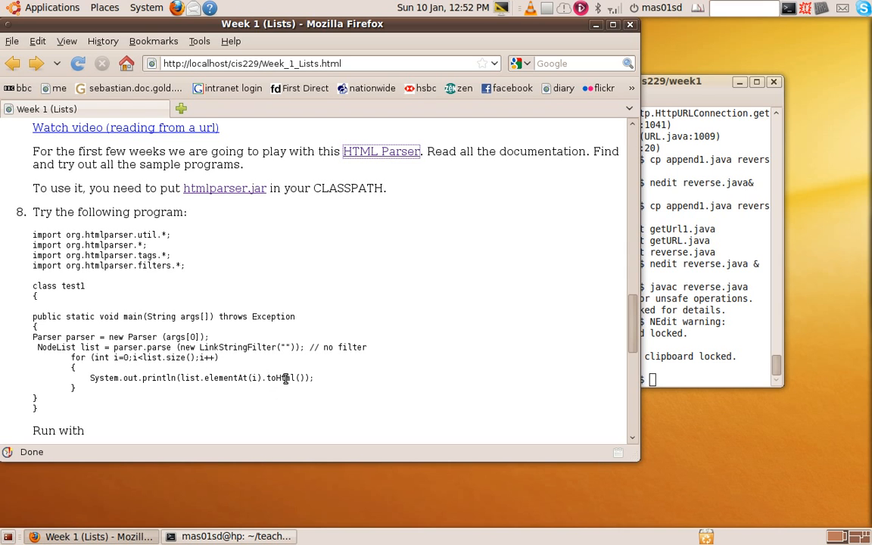
mouse_move(345, 315)
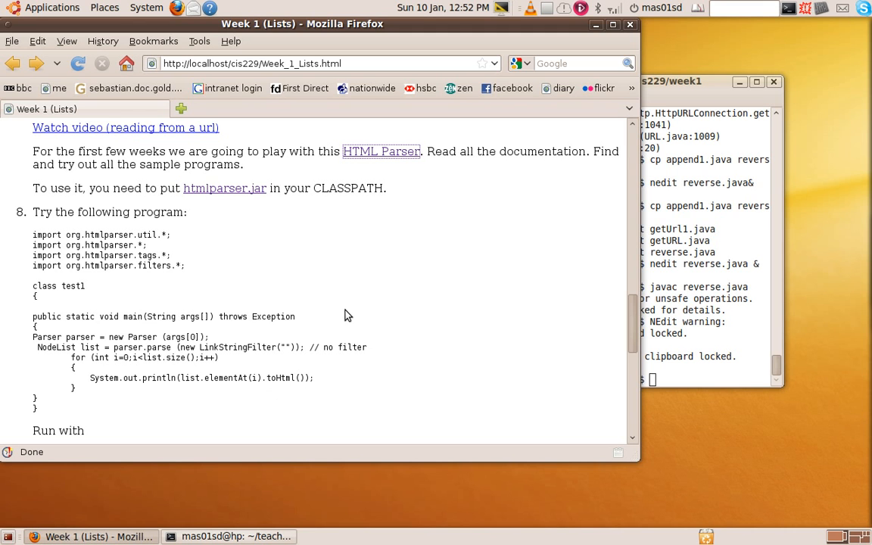
mouse_move(352, 322)
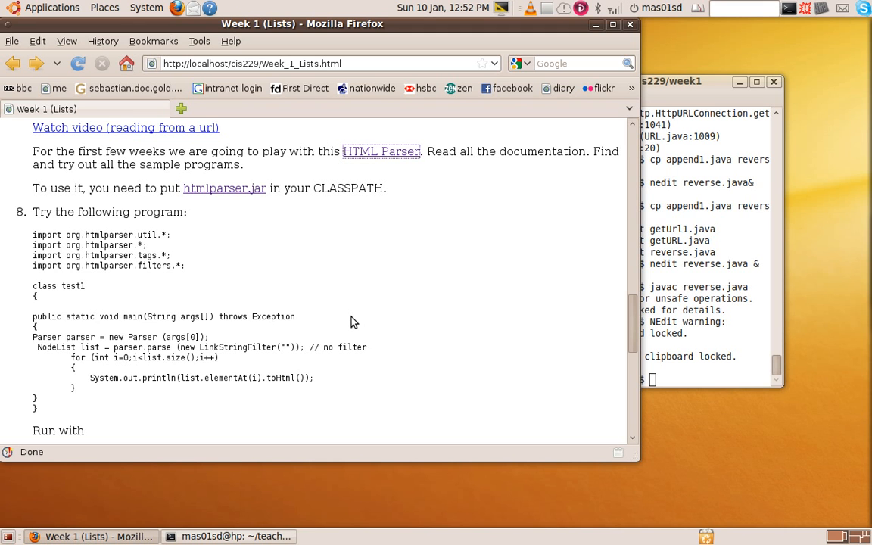
mouse_move(64, 347)
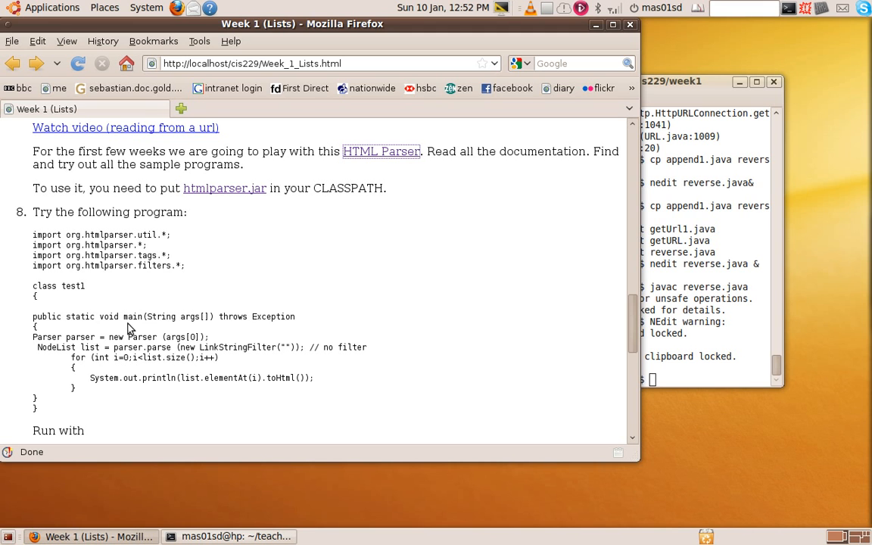
mouse_move(39, 353)
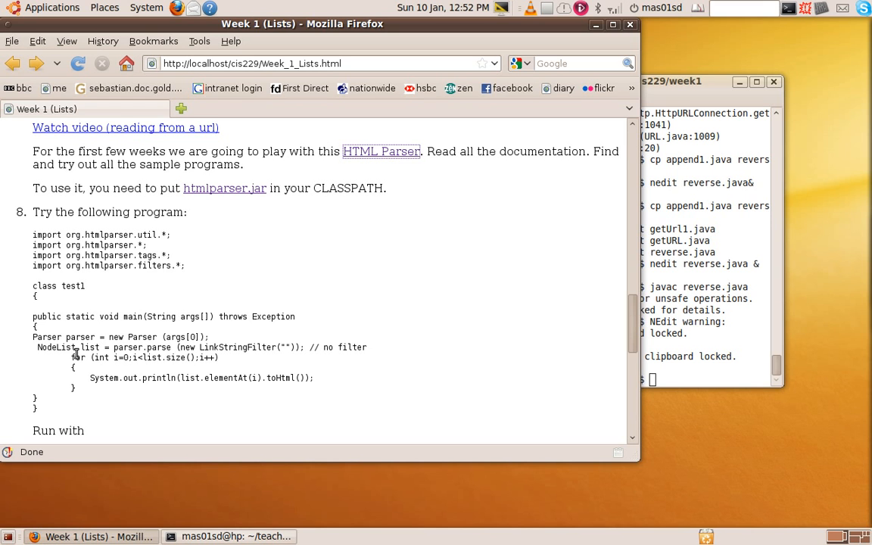
mouse_move(243, 377)
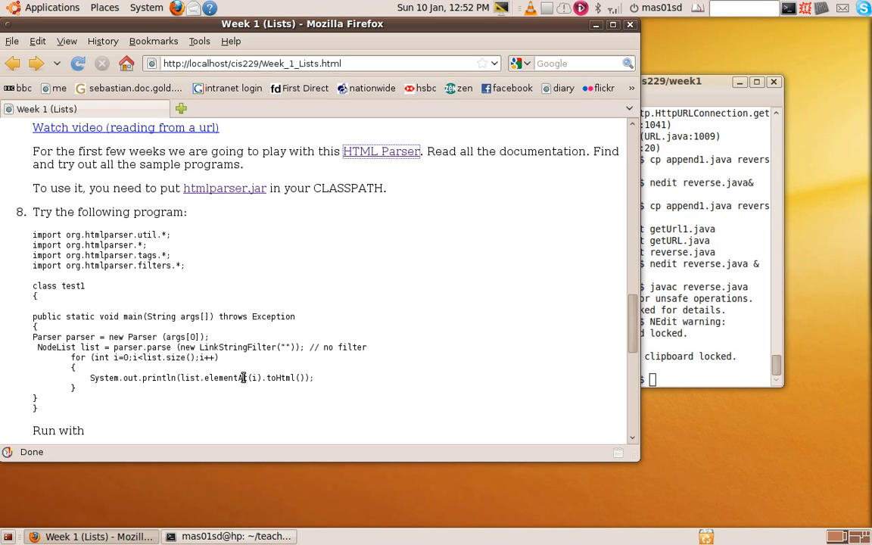
mouse_move(203, 382)
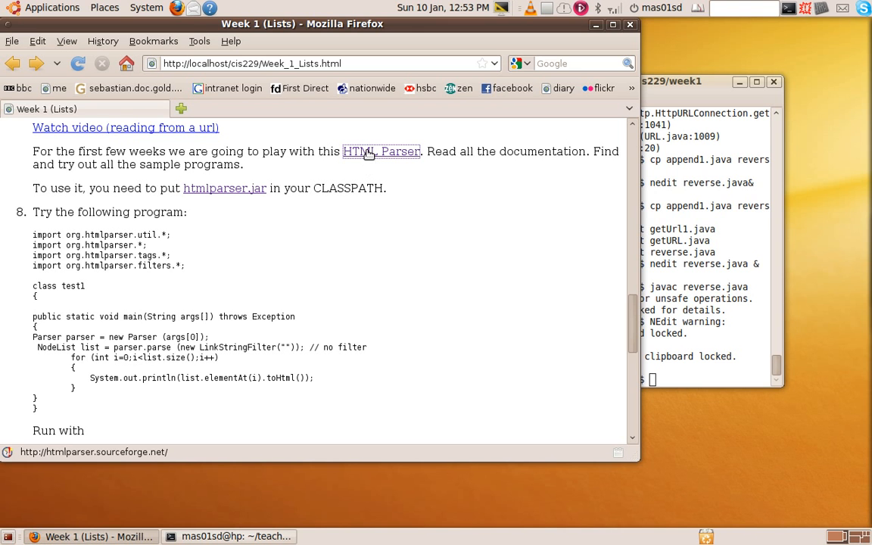
Follow the HTML Parser link, open JavaDocs, and scroll the class list to NodeList
click(381, 151)
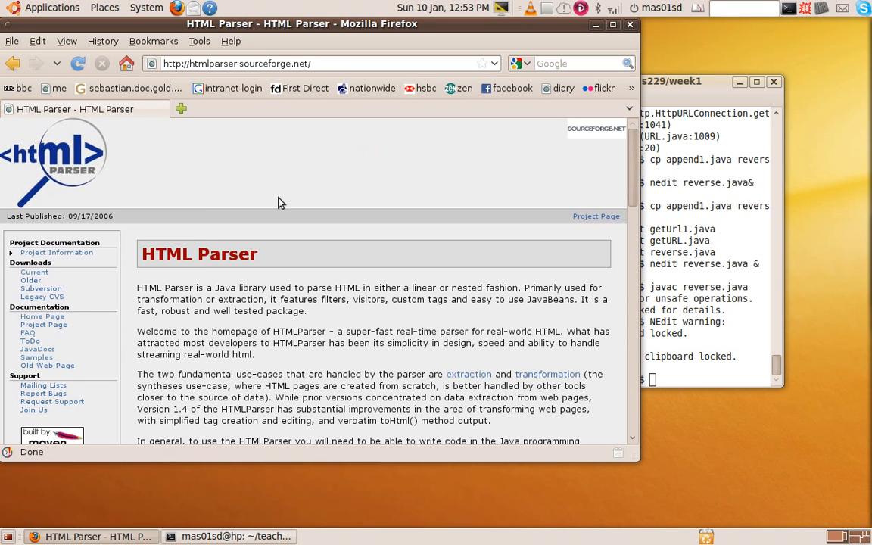
click(37, 350)
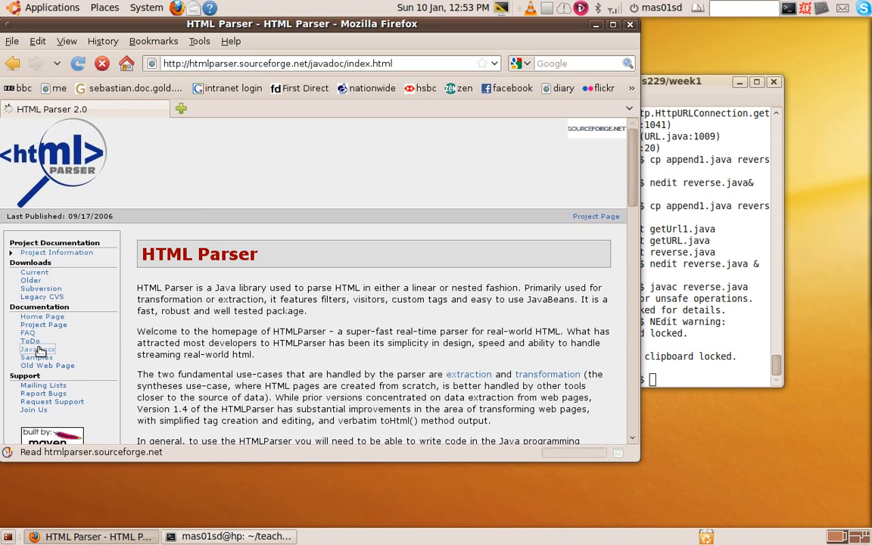
click(36, 348)
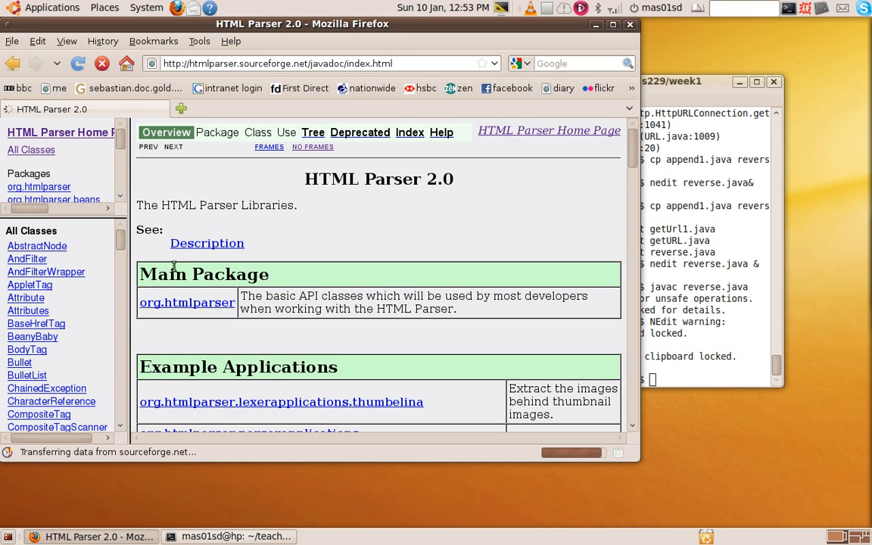
scroll(down, 3)
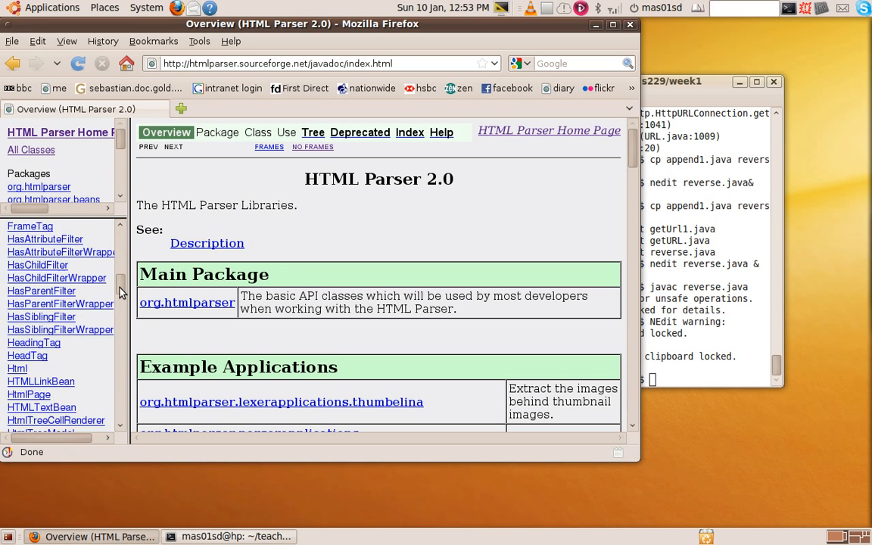
scroll(down, 3)
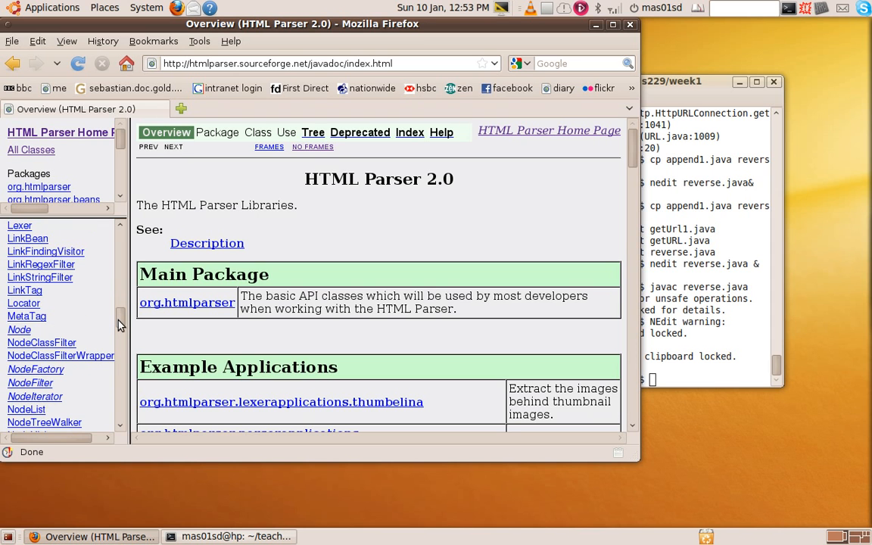
Read the NodeList class docs and its Method Summary, then return to the Week 1 page
click(26, 409)
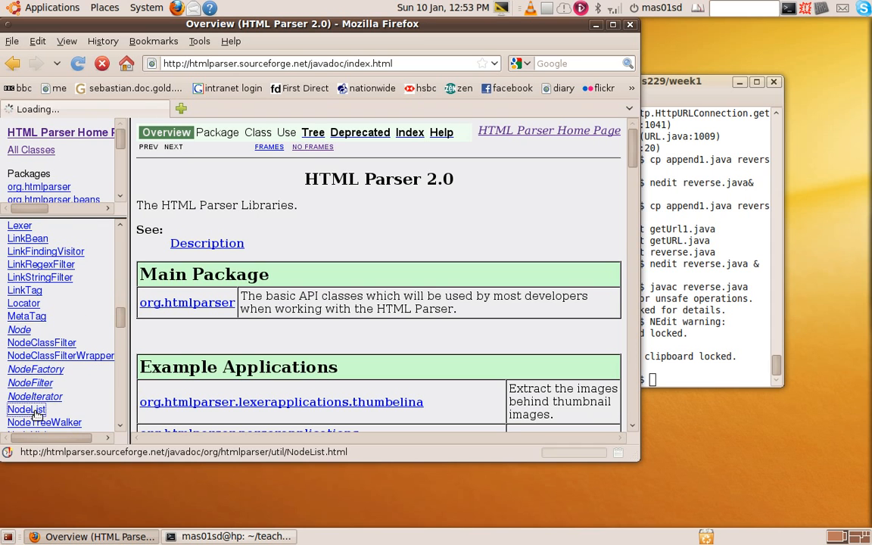
click(26, 409)
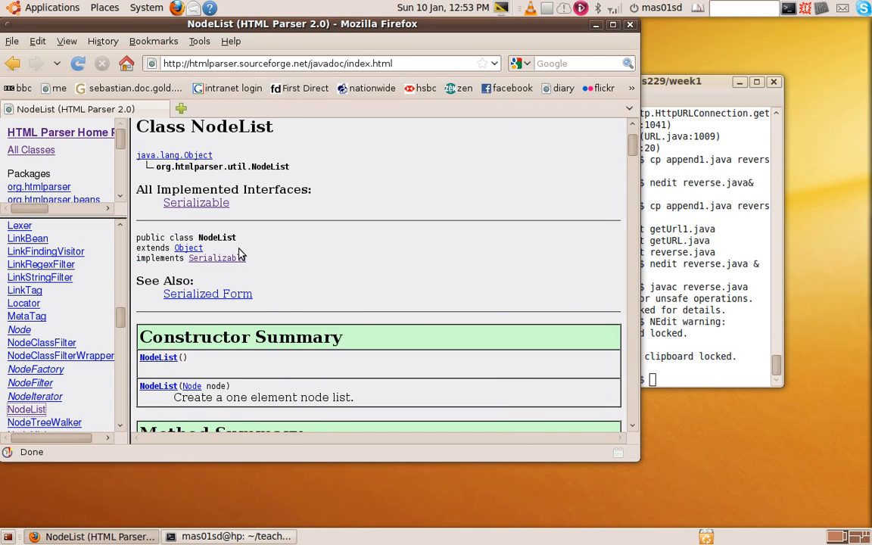
scroll(down, 3)
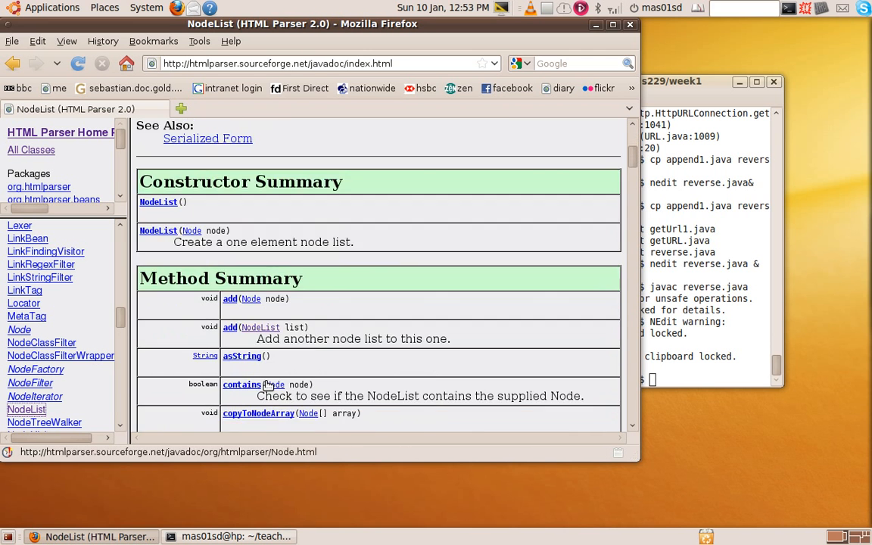
scroll(down, 3)
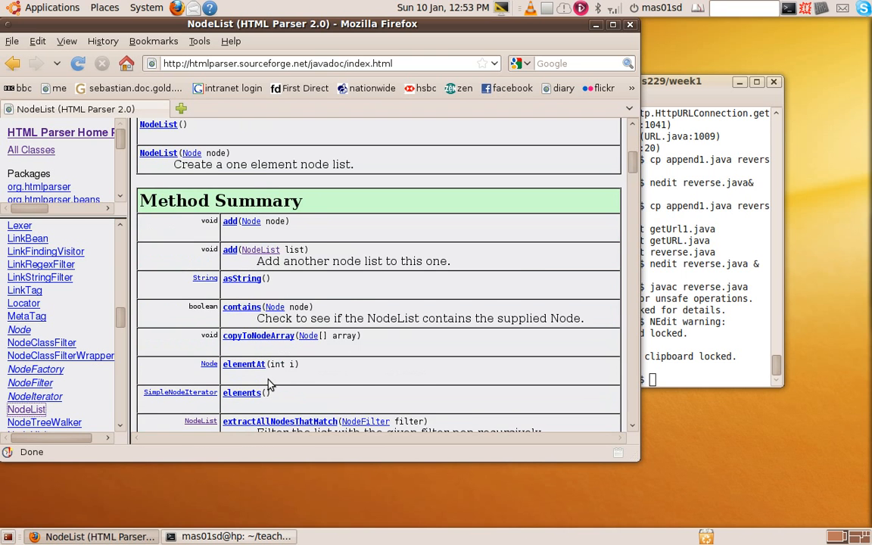
scroll(down, 3)
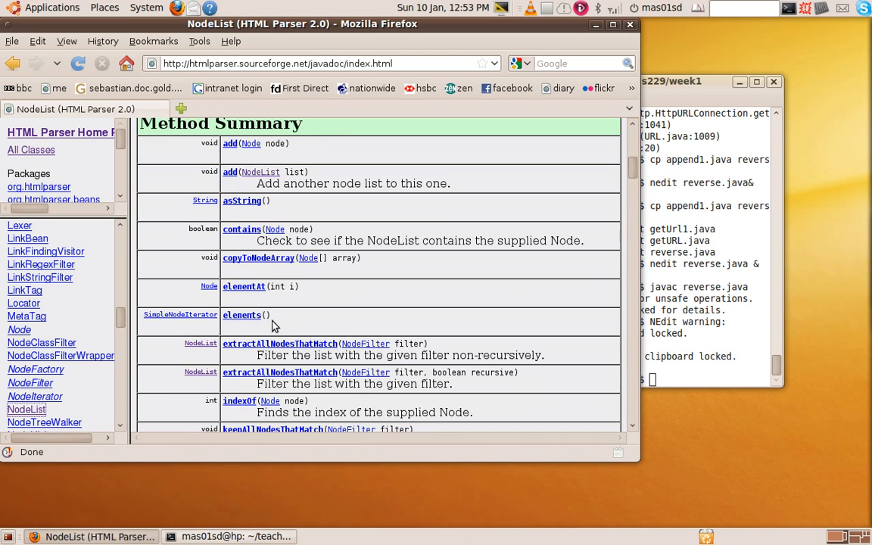
mouse_move(244, 287)
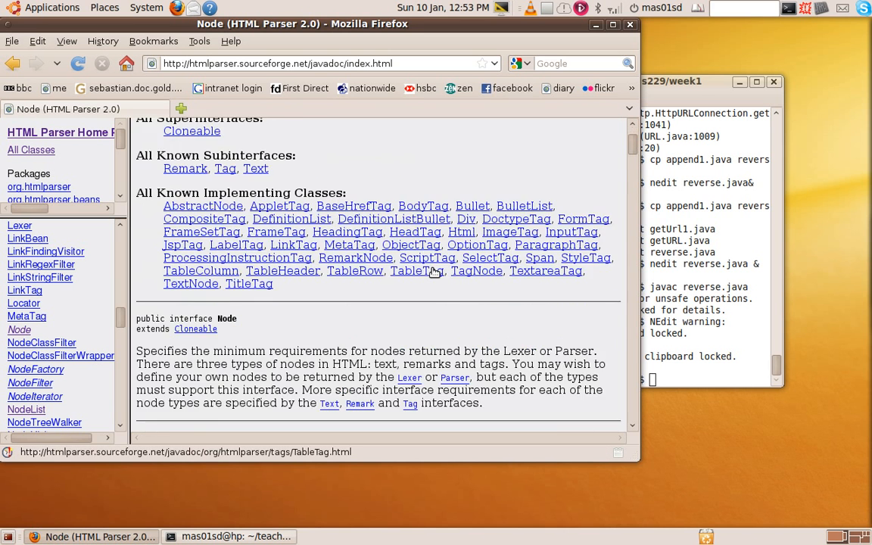
scroll(down, 3)
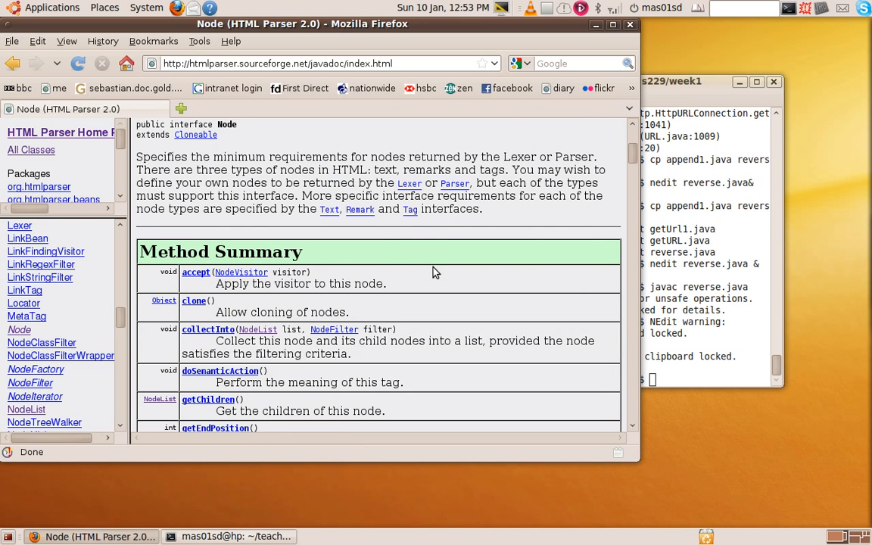
click(13, 63)
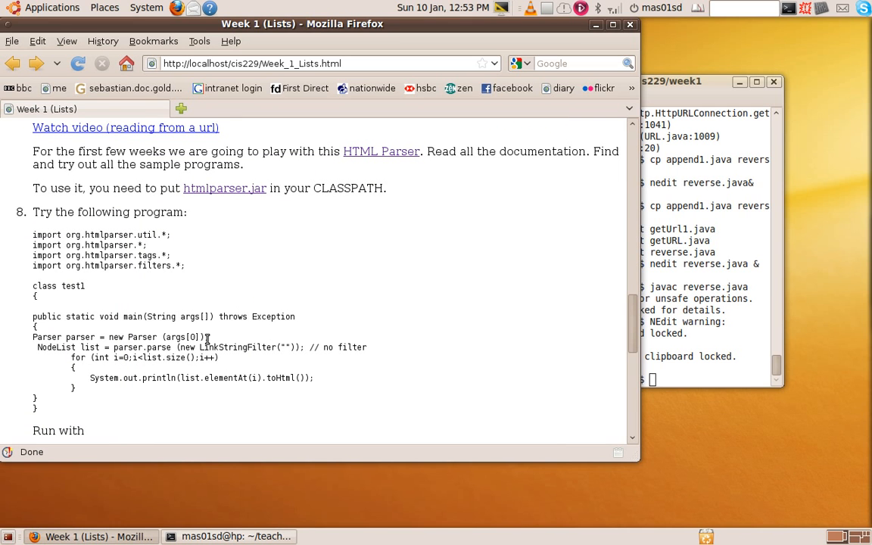
mouse_move(263, 67)
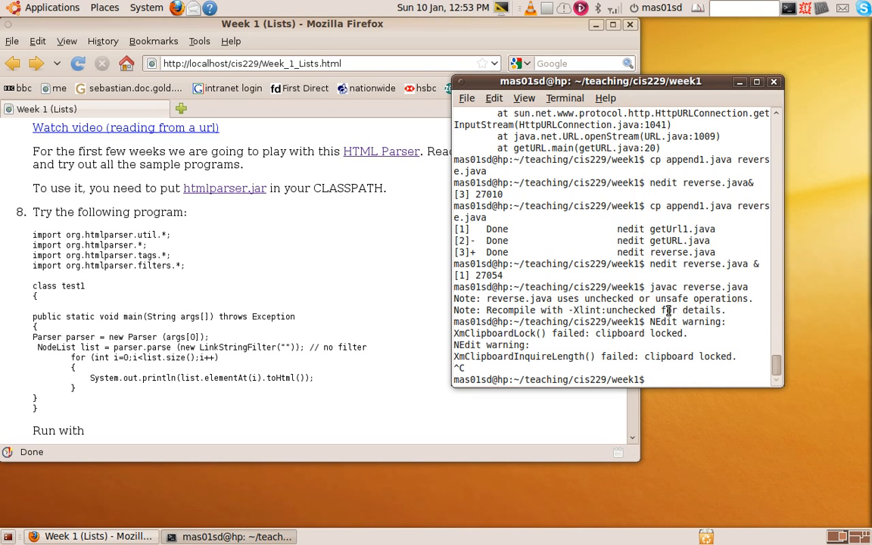
Compile test1.java with javac
text(jac)
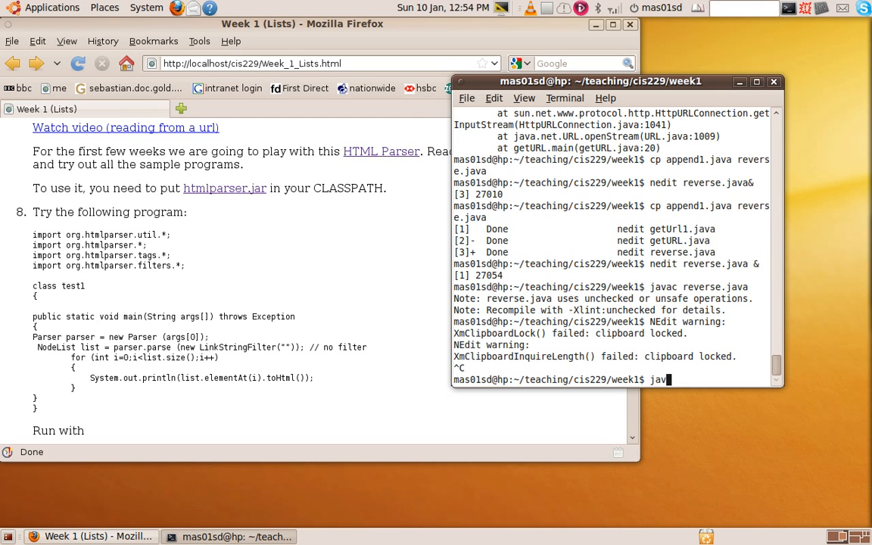
text(c)
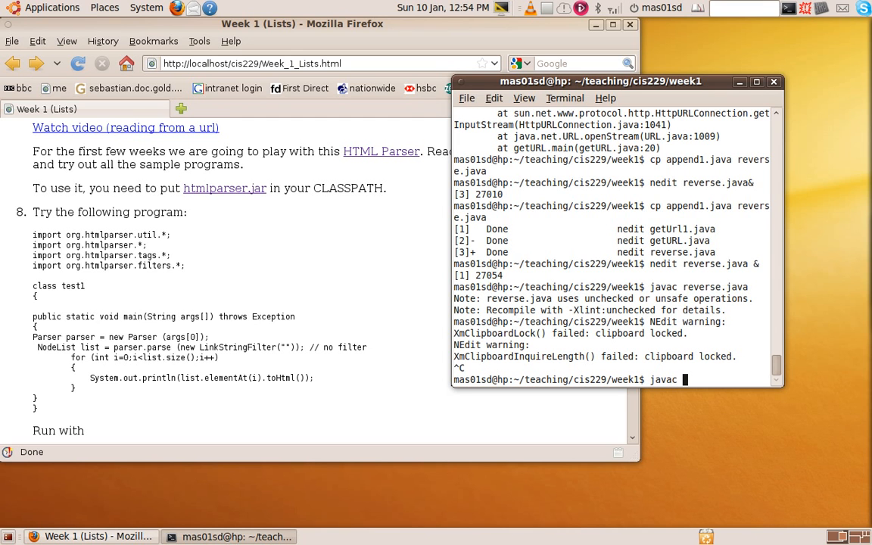
text(tes)
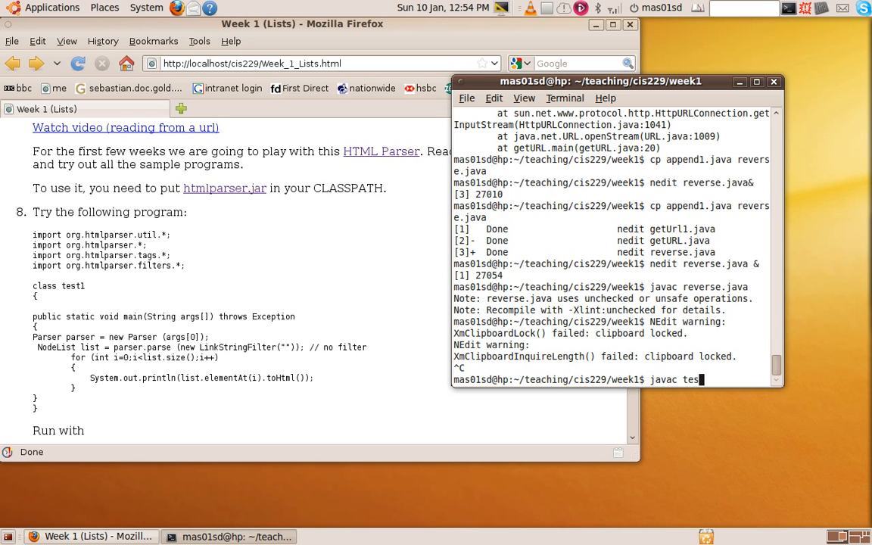
key(Return)
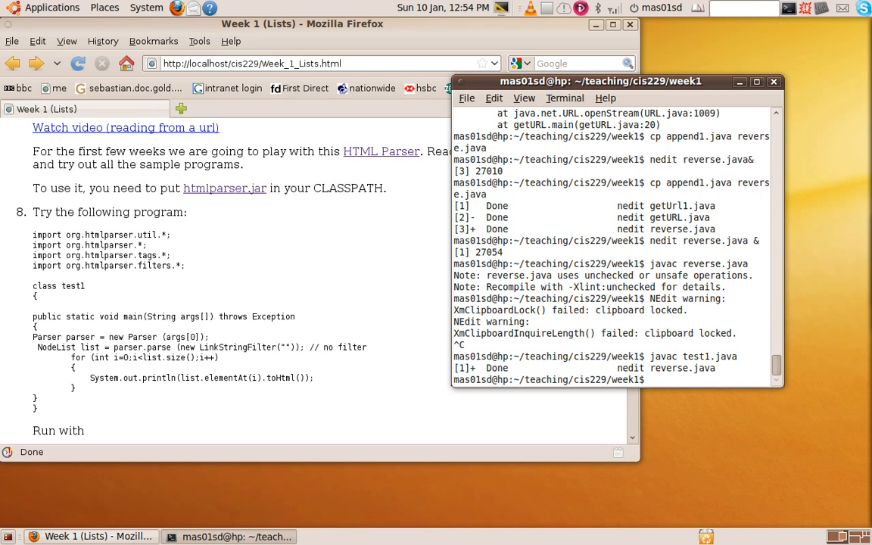
text(java)
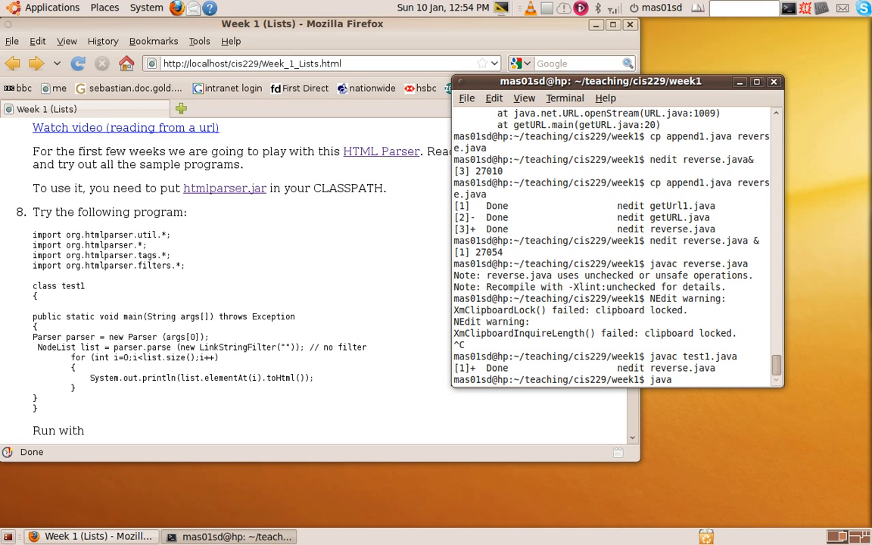
text(test1)
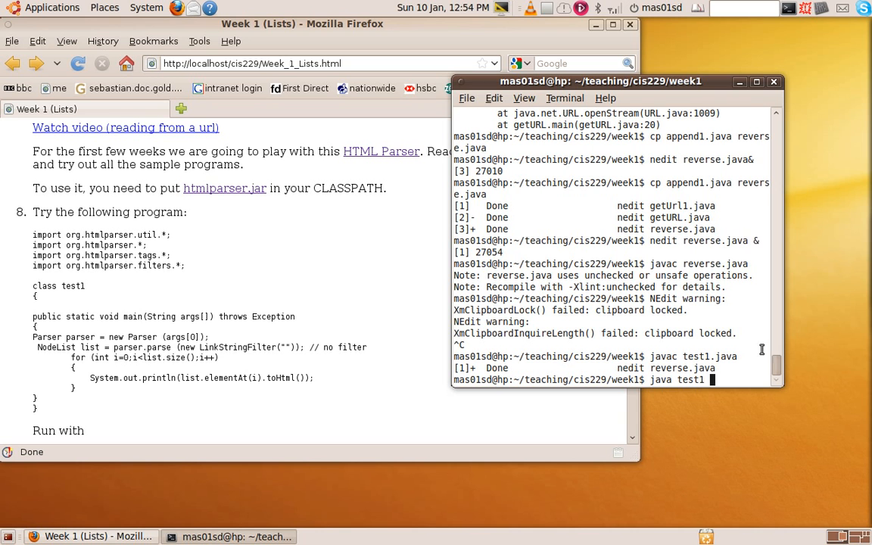
mouse_move(455, 289)
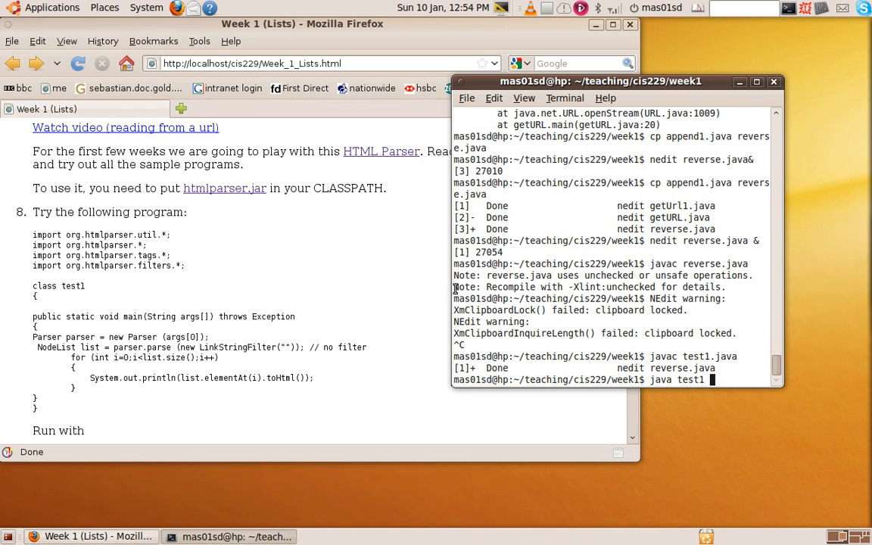
drag(601, 81, 495, 81)
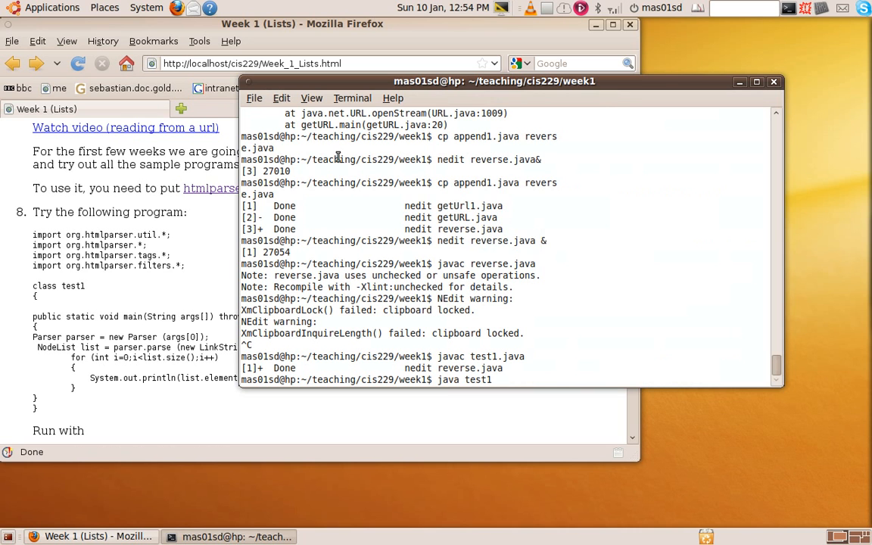
text(http://localhost/cis229/Week_1_Lists.html)
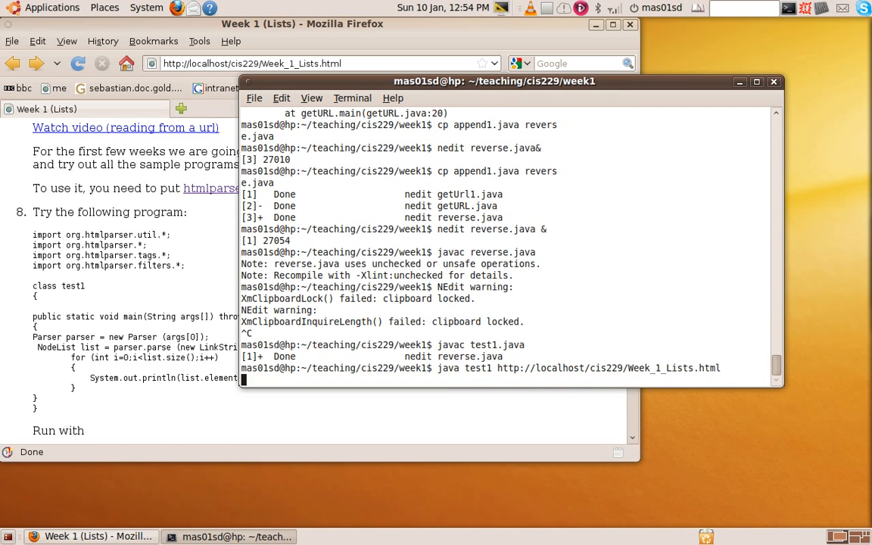
Run test1 and scroll through the printed links, from course pages to htmlparser.jar and test1.java
key(Return)
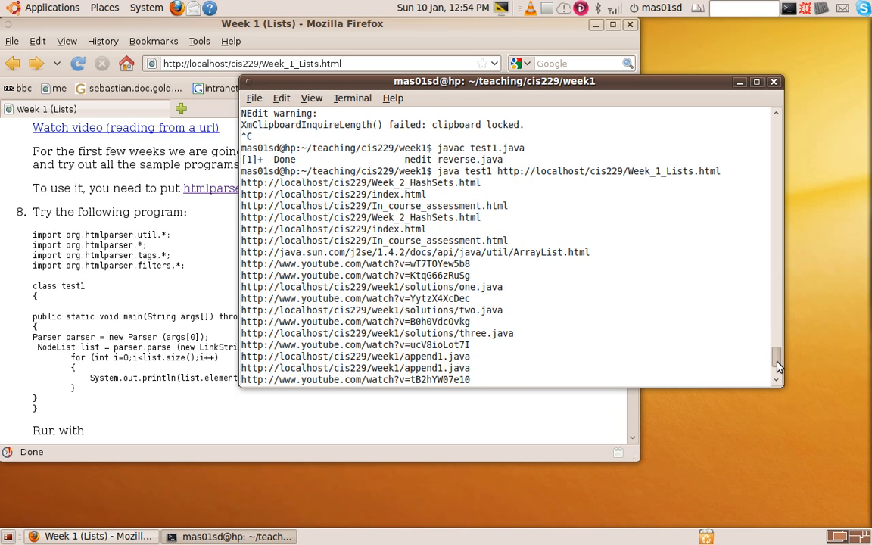
scroll(down, 3)
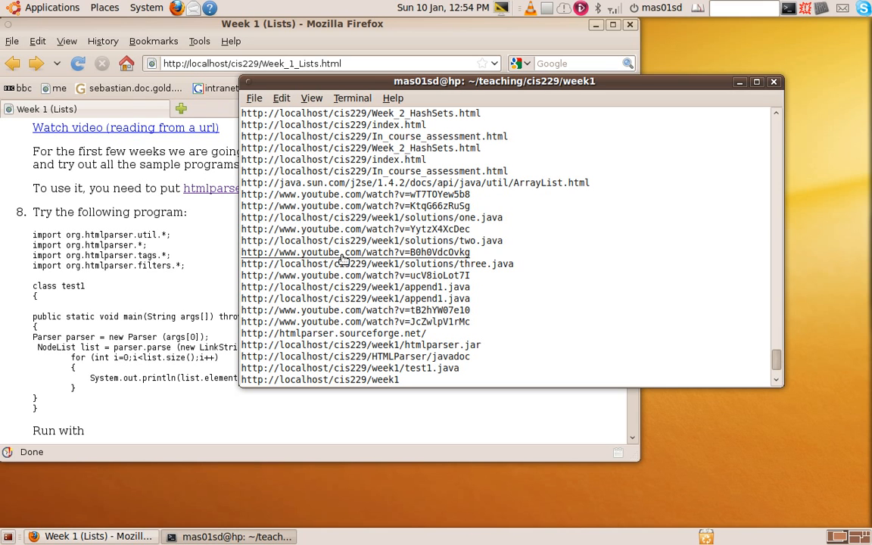
mouse_move(405, 248)
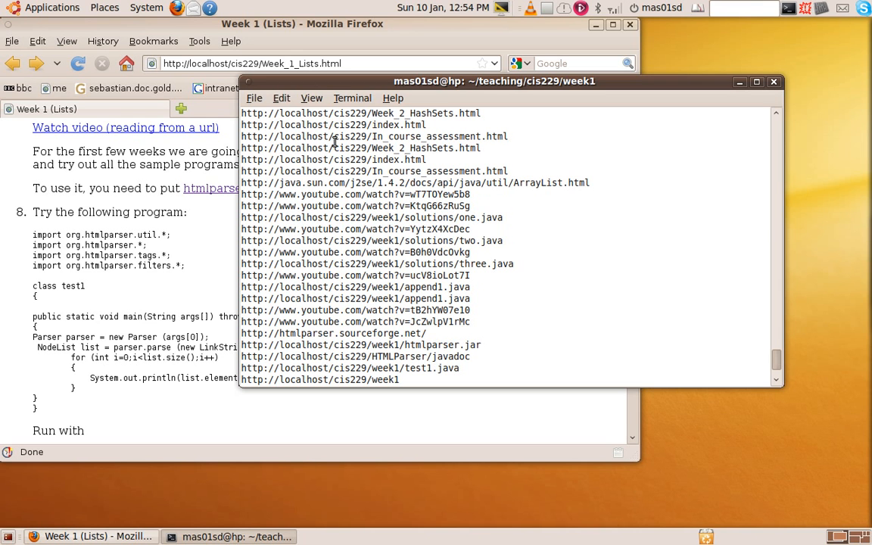
mouse_move(324, 162)
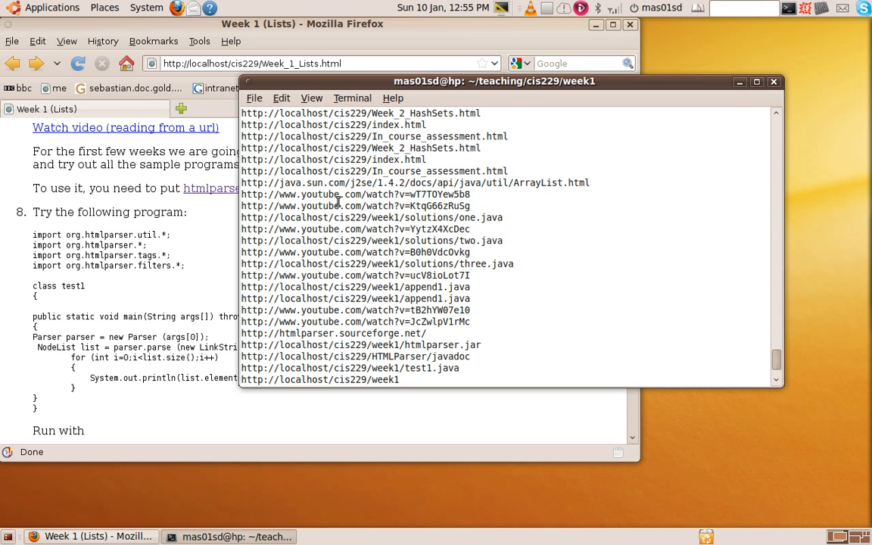
mouse_move(339, 201)
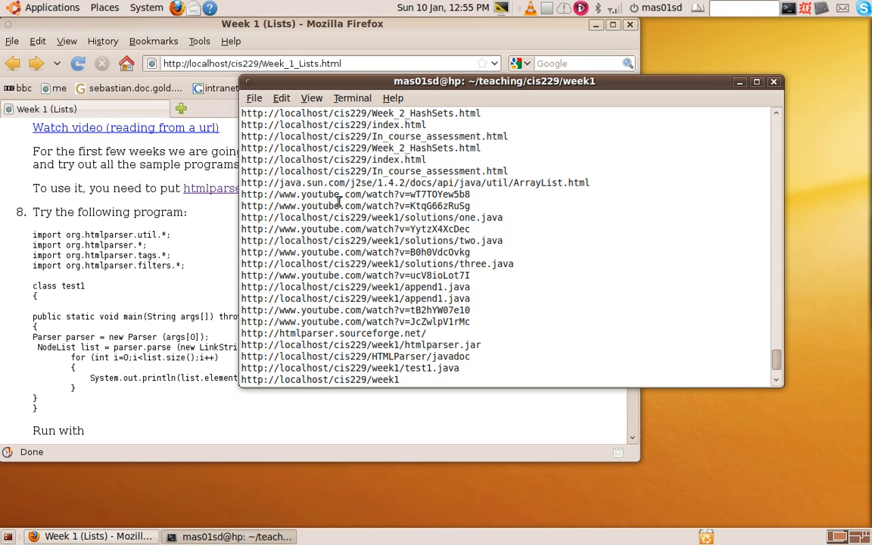